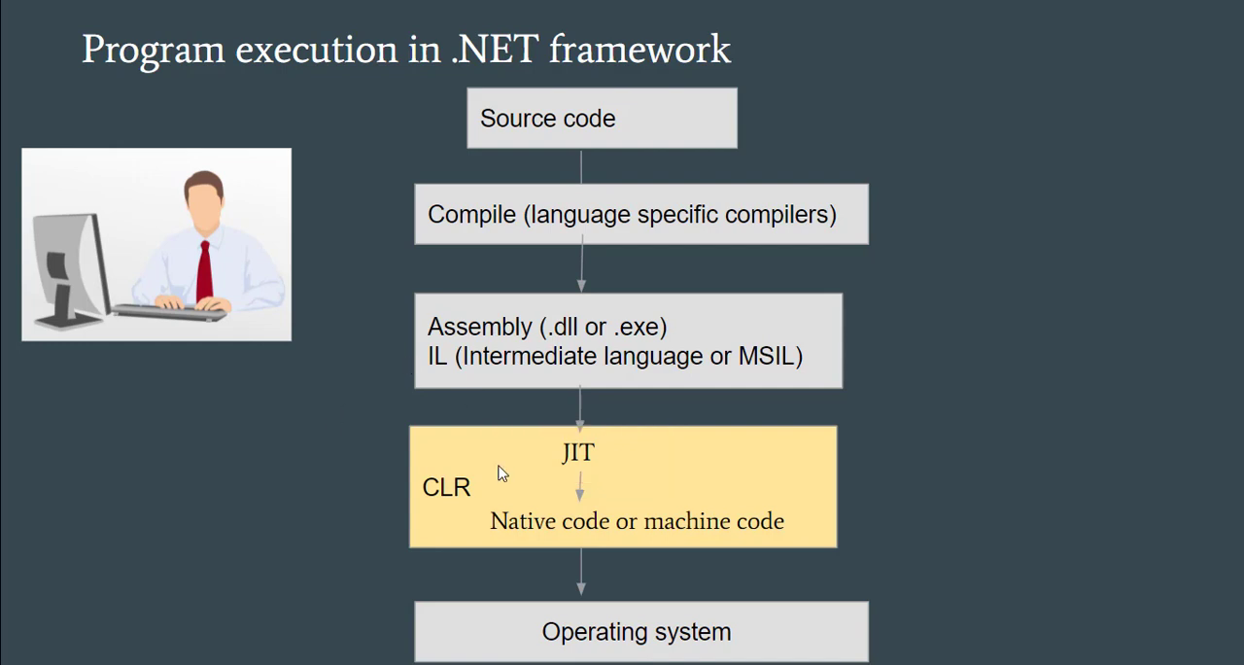
pyautogui.moveTo(566, 470)
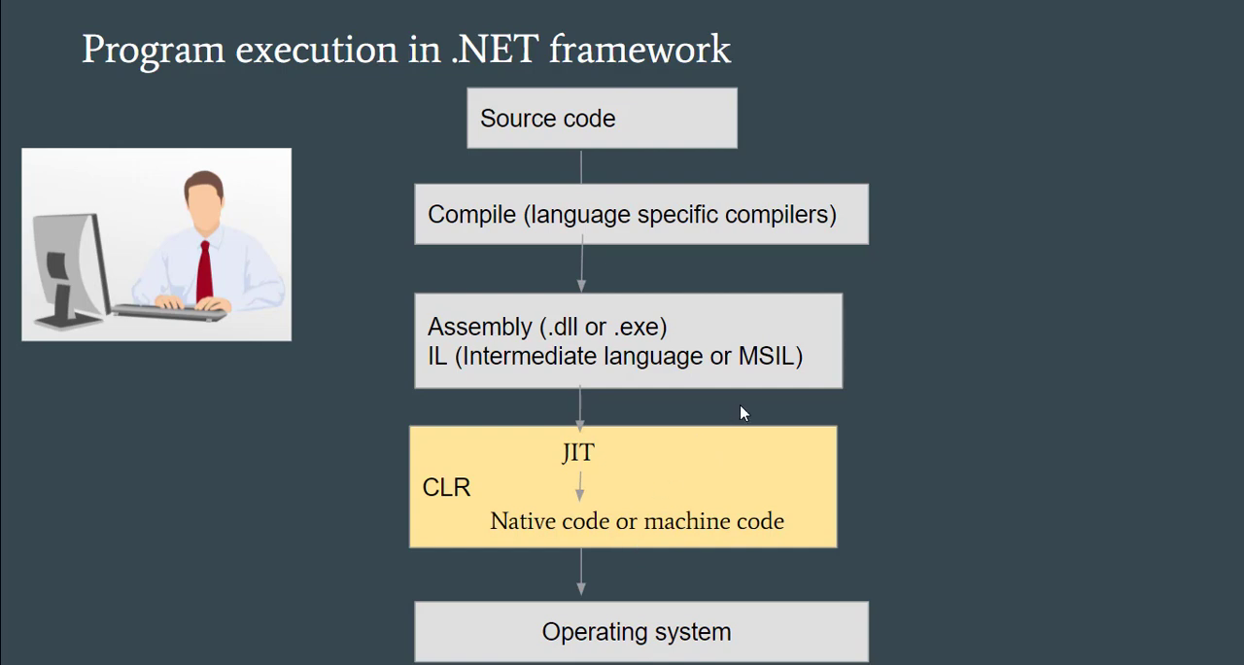
pyautogui.moveTo(593, 515)
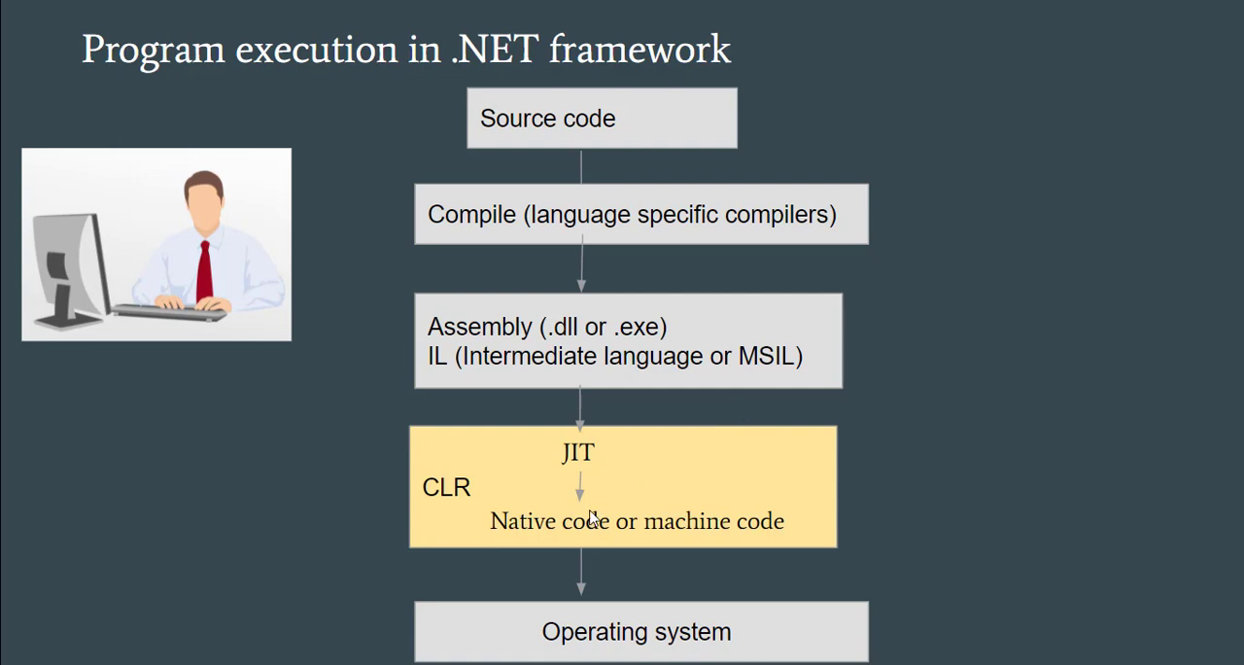
pyautogui.moveTo(823, 652)
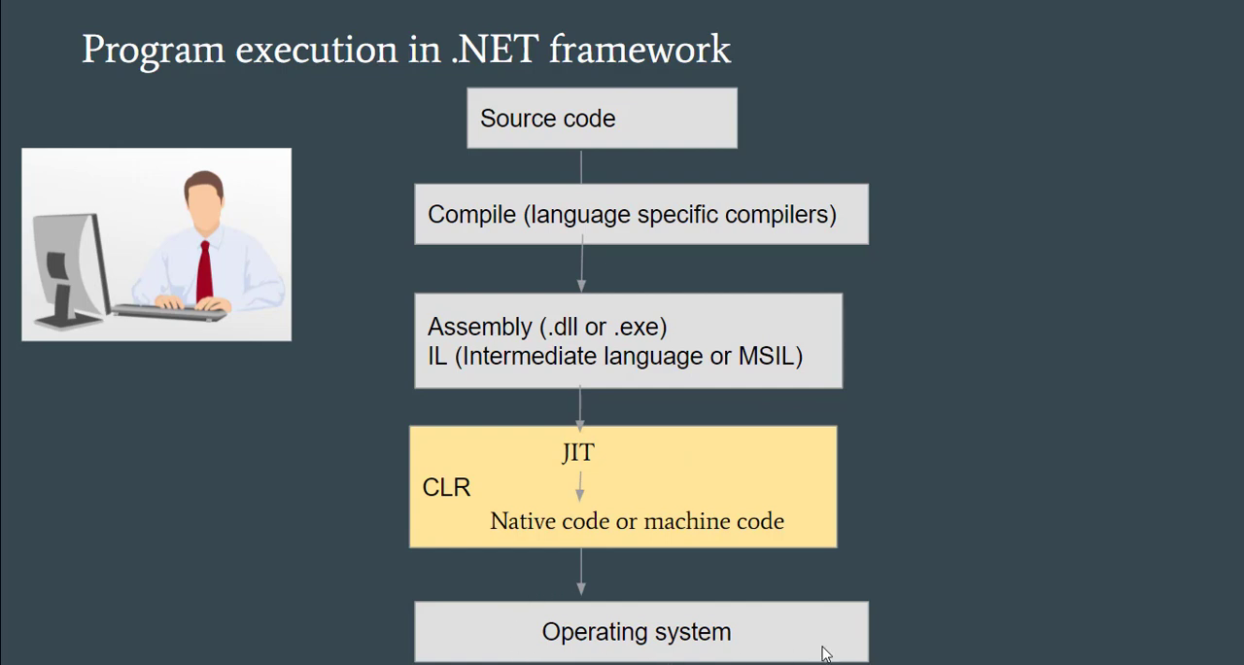
pyautogui.moveTo(655, 473)
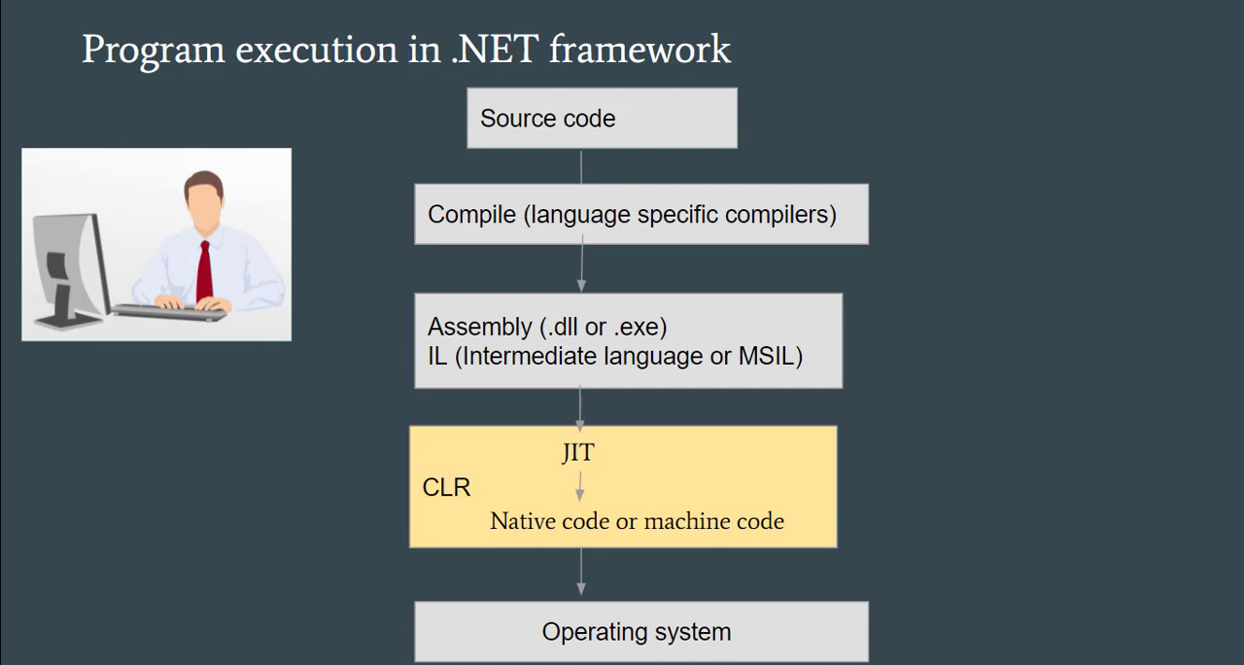
pyautogui.moveTo(578, 572)
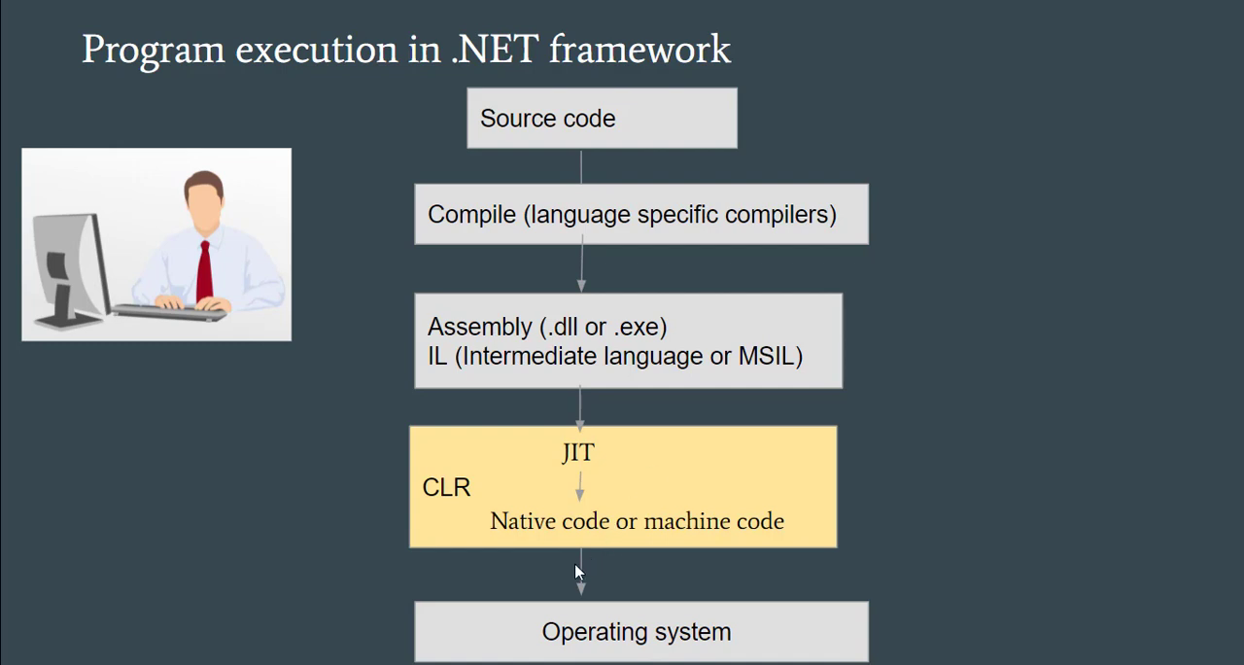
pyautogui.moveTo(619, 582)
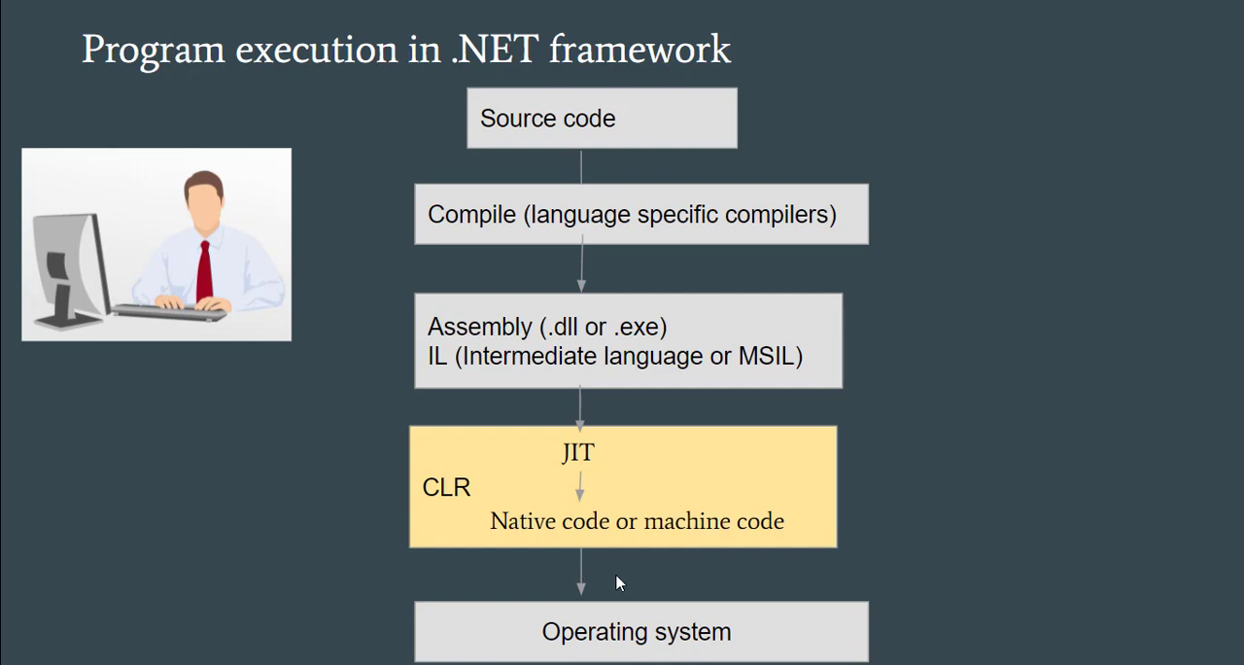
pyautogui.moveTo(722, 620)
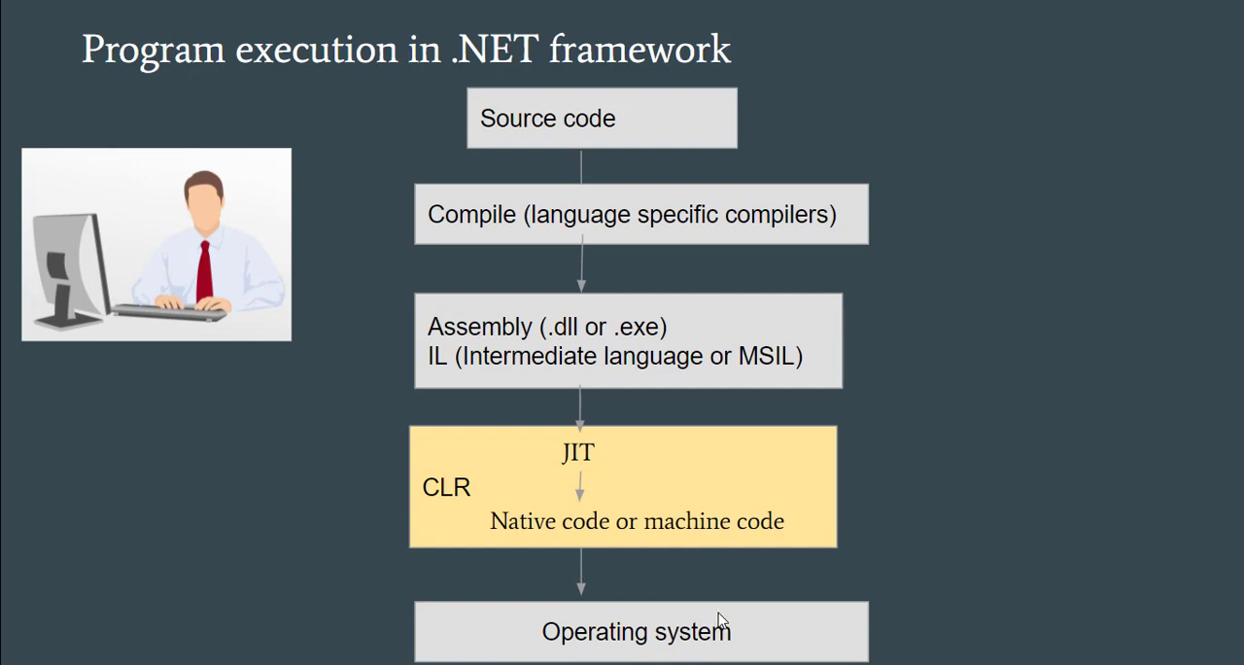